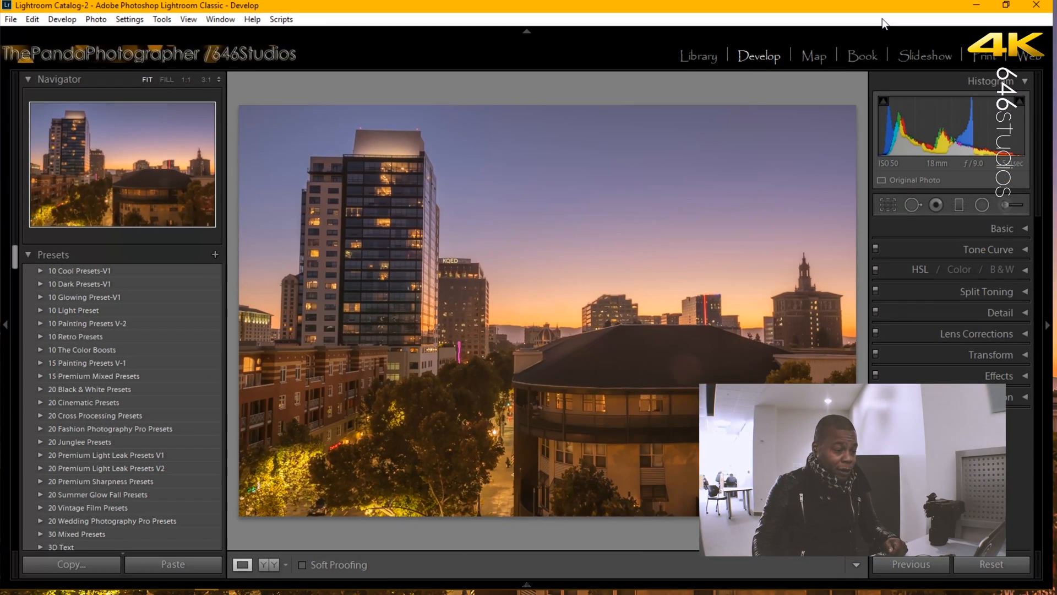
# Right-click the city sunset photo to show its context menu with Metadata Presets.
pyautogui.rightClick(462, 183)
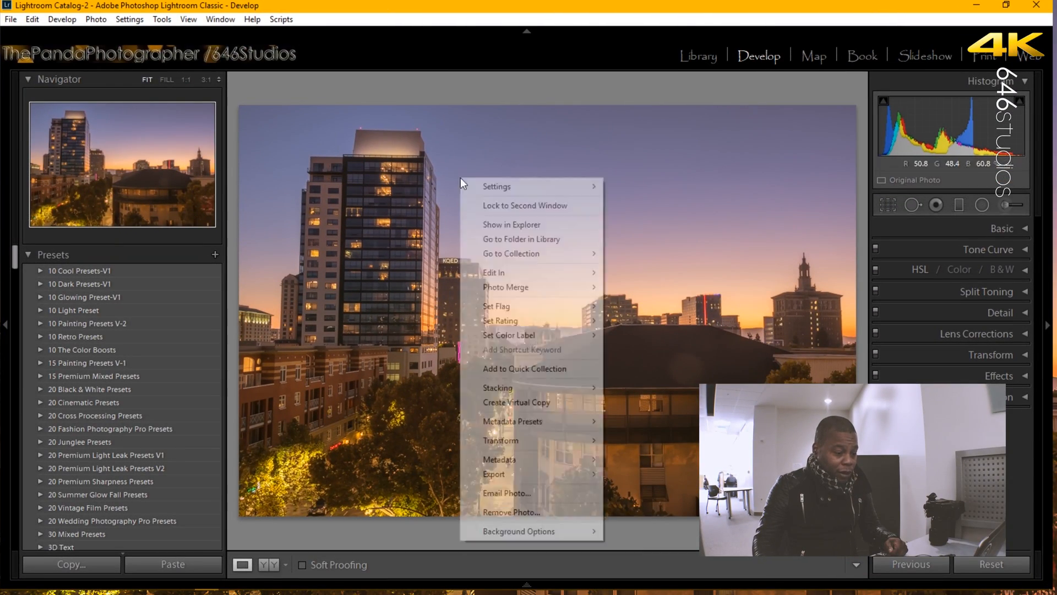
pyautogui.moveTo(531, 421)
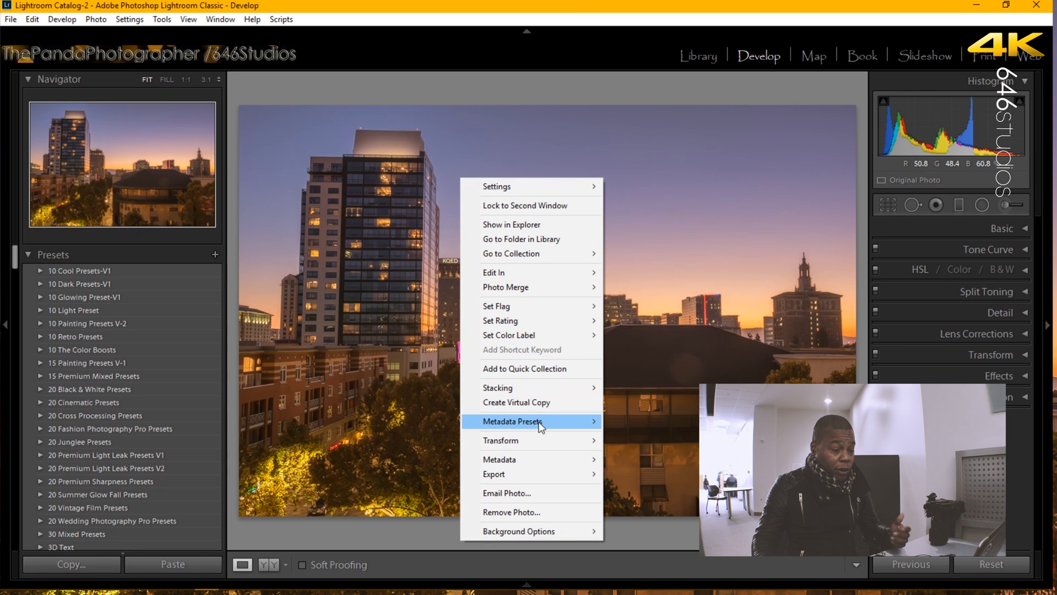
pyautogui.moveTo(540, 431)
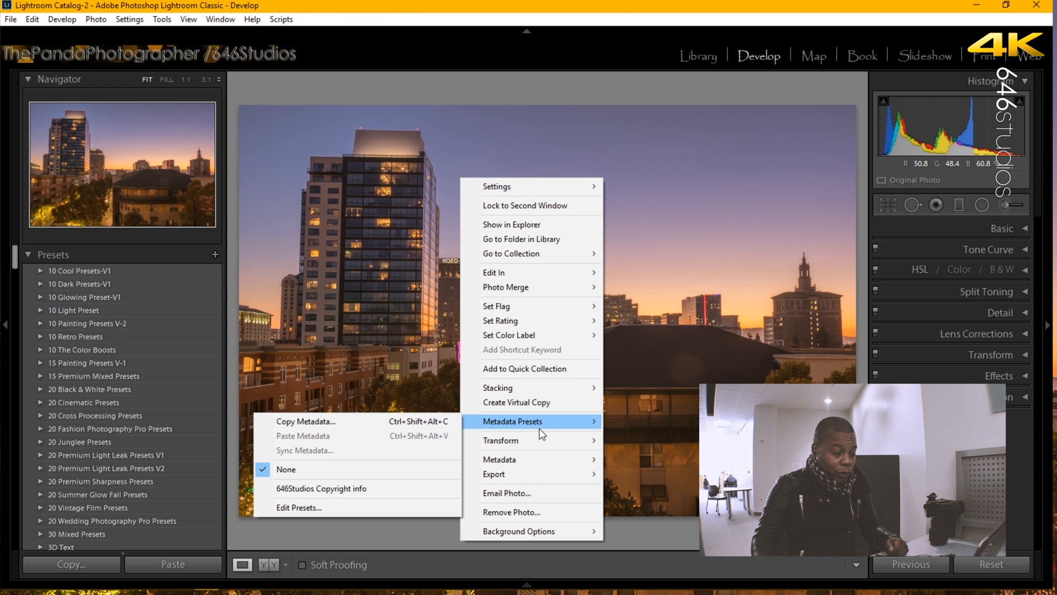
pyautogui.moveTo(380, 507)
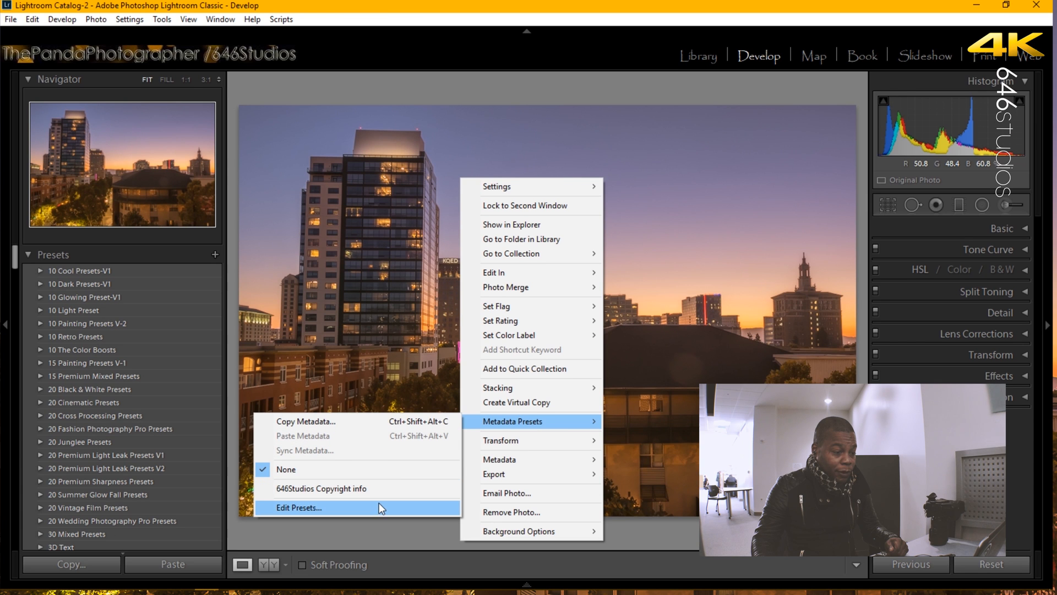
# Open Edit Presets and load the 646Studios Copyright info preset.
pyautogui.click(299, 507)
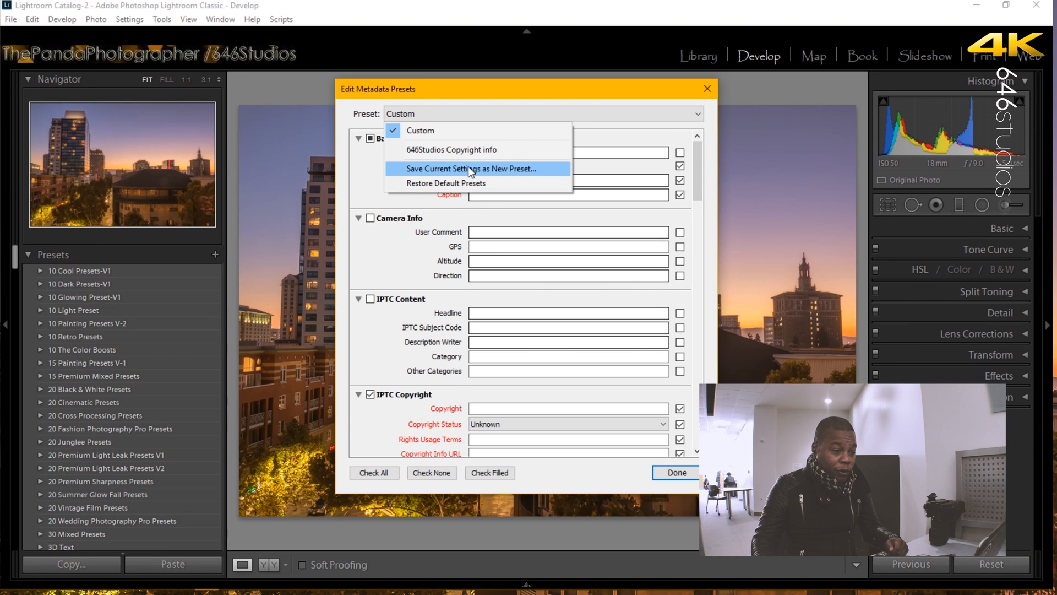
pyautogui.click(451, 149)
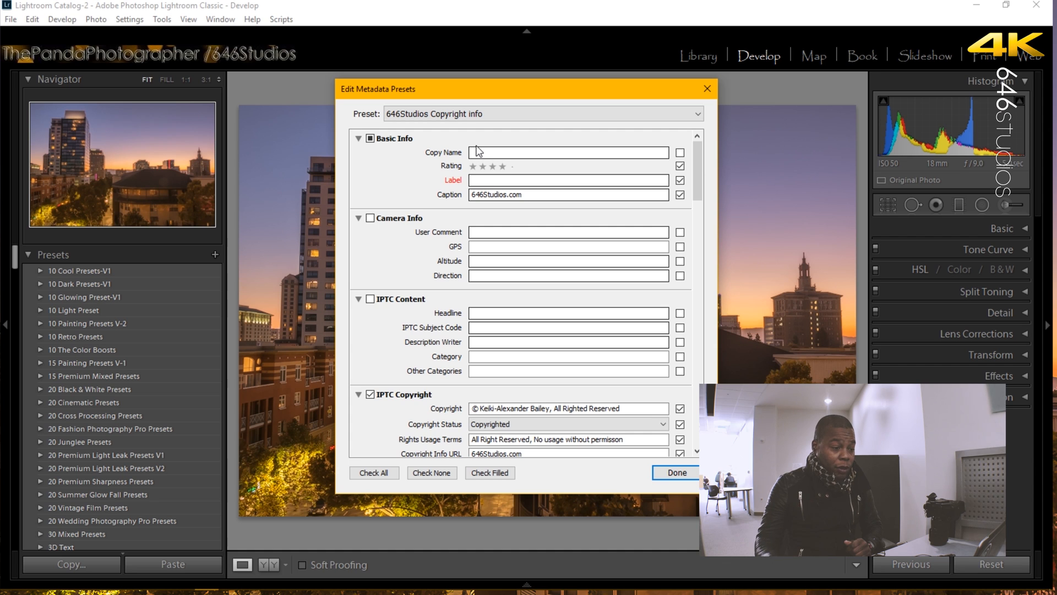
pyautogui.moveTo(505, 178)
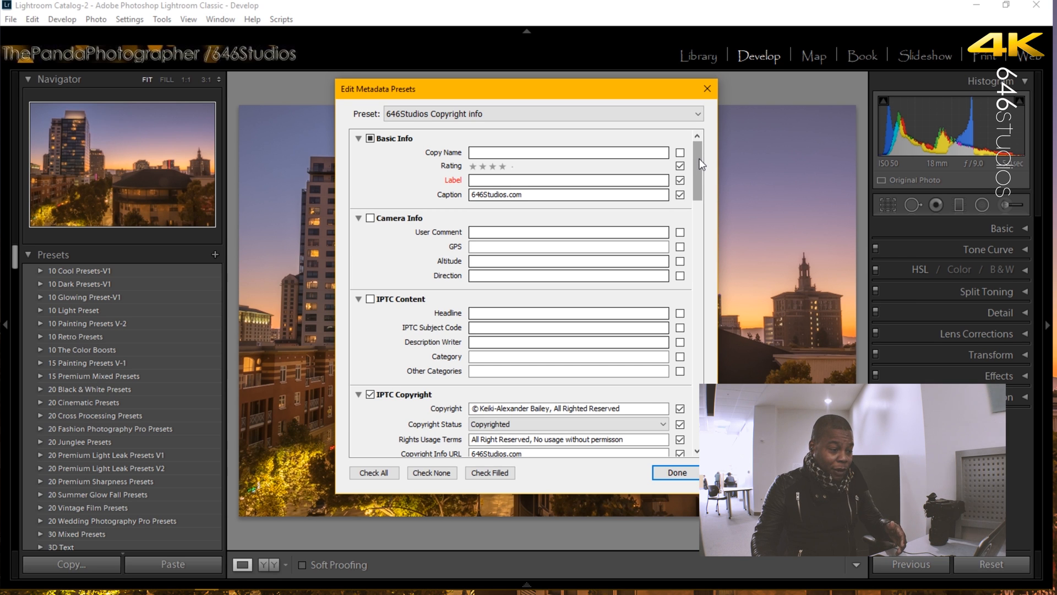
pyautogui.scroll(-3)
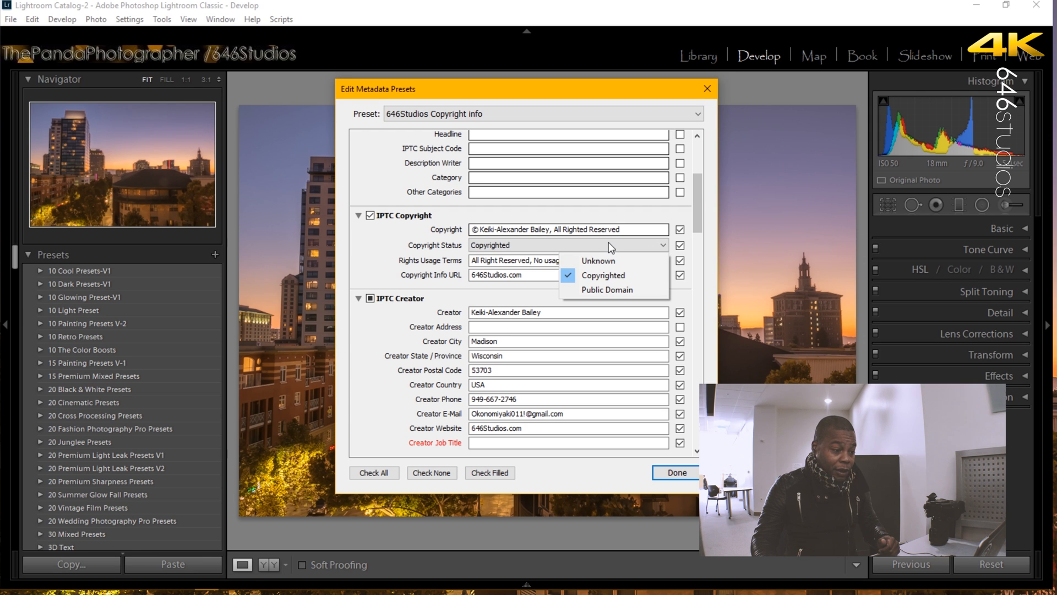
pyautogui.click(603, 274)
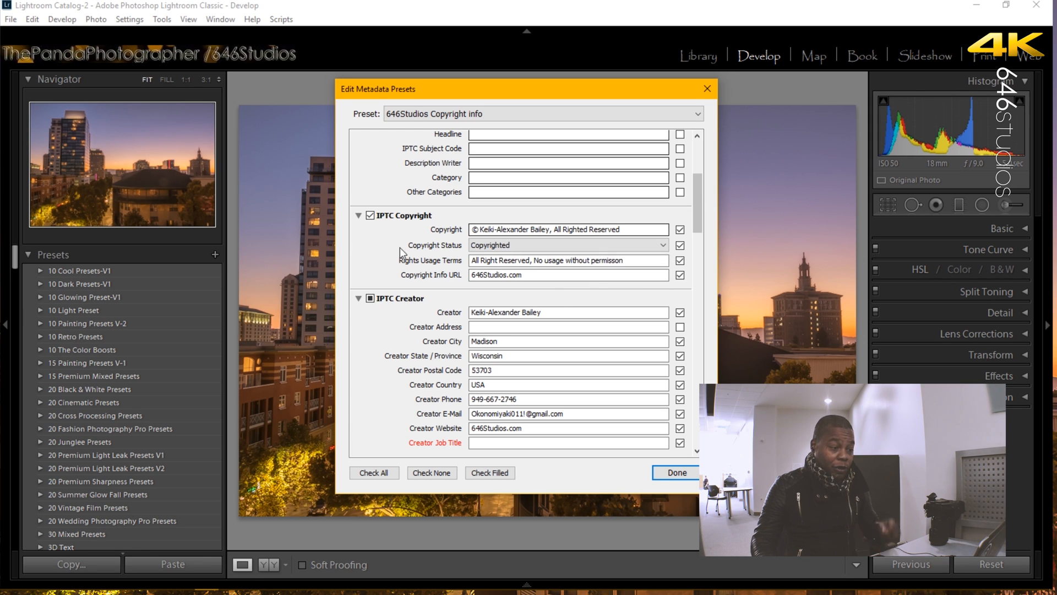
pyautogui.moveTo(418, 264)
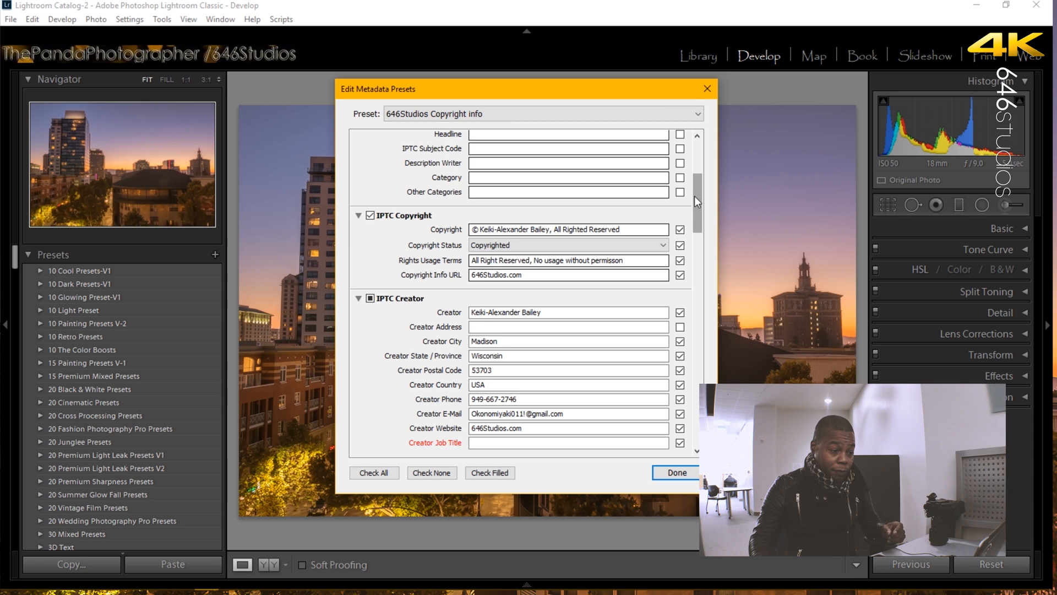
pyautogui.scroll(-3)
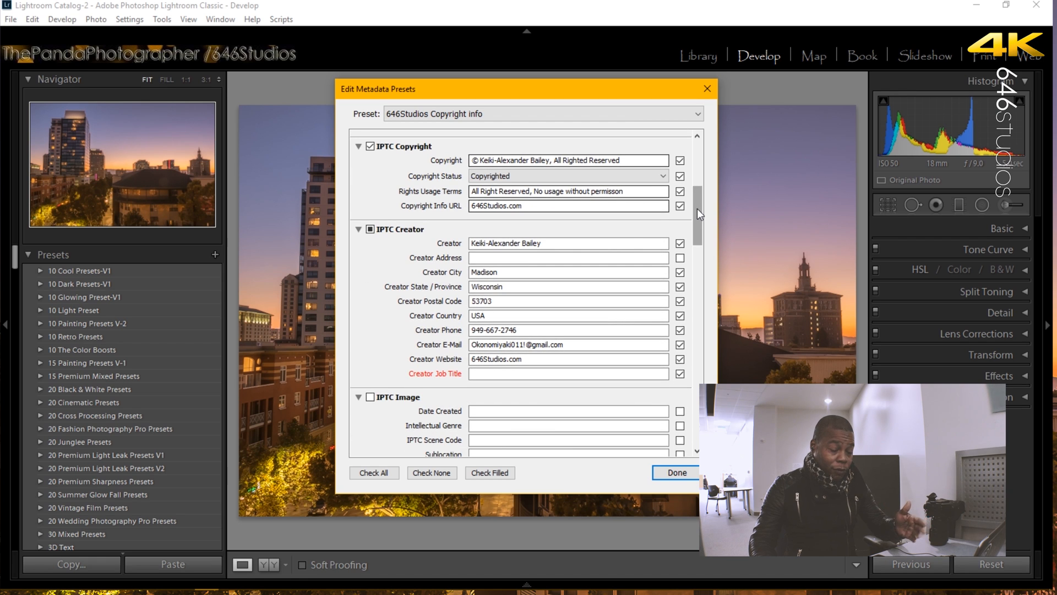
pyautogui.moveTo(630, 257)
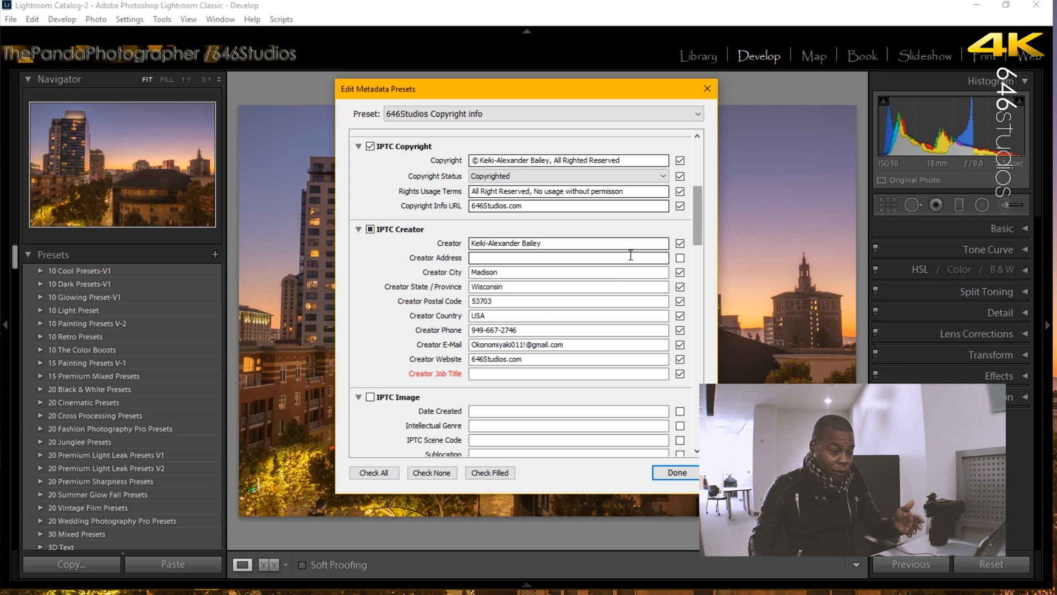
pyautogui.moveTo(540, 315)
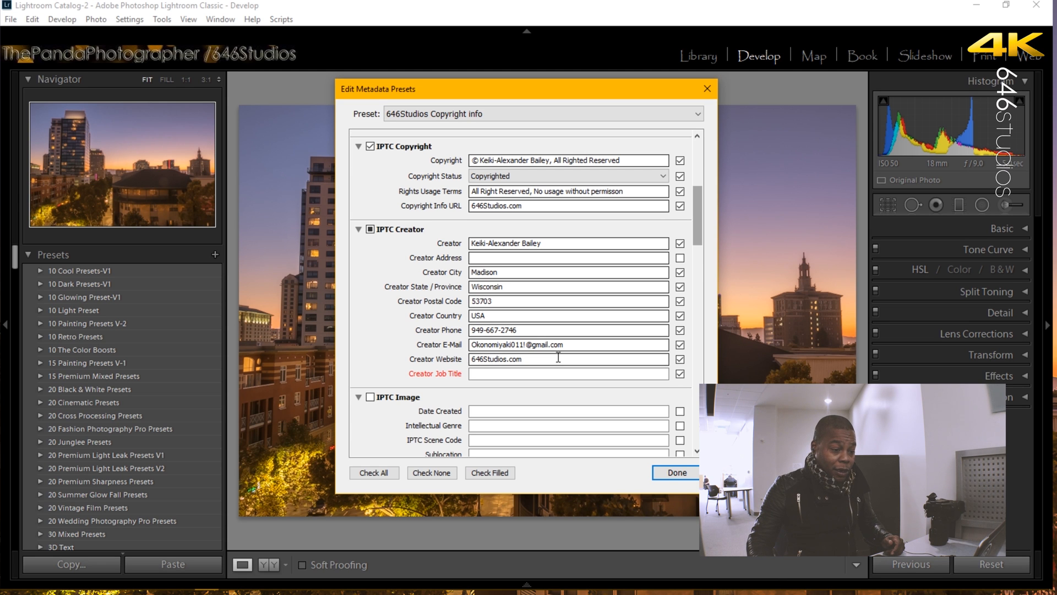
# Review the preset's Keywords section and close the Edit Metadata Presets dialog with Done.
pyautogui.scroll(-3)
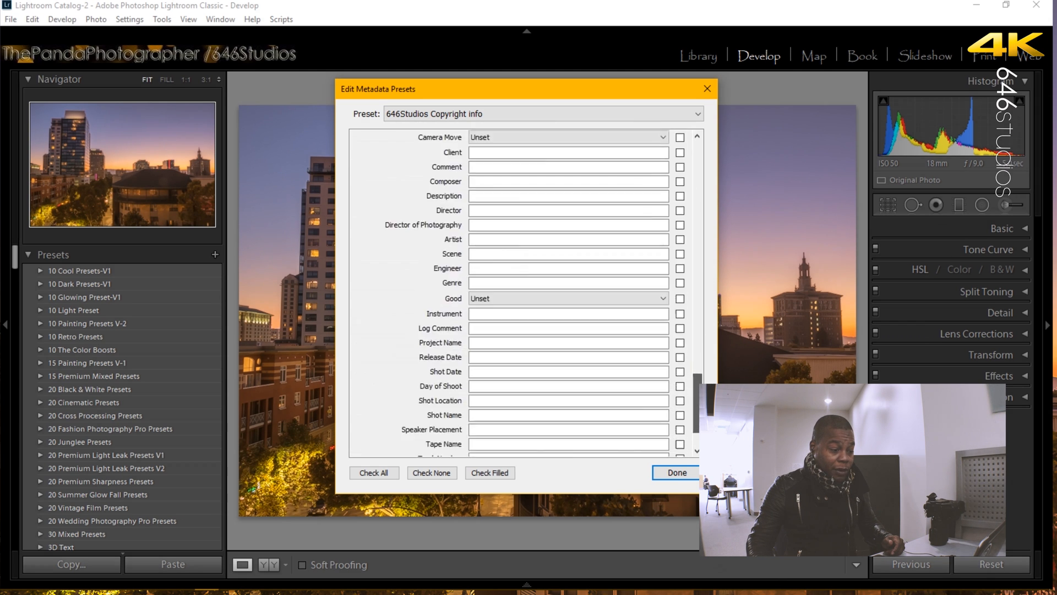
pyautogui.scroll(-3)
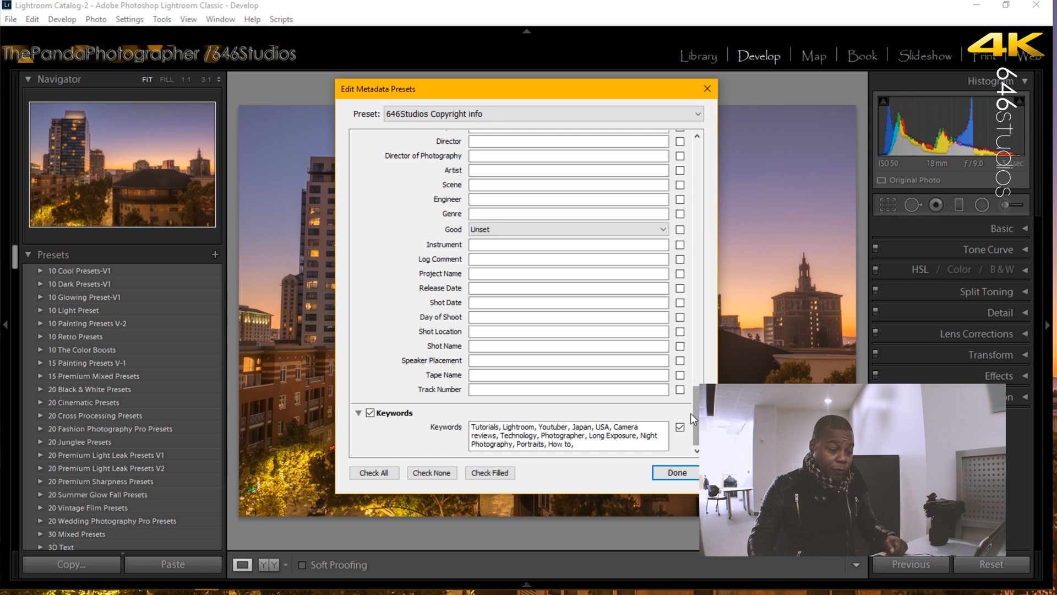
pyautogui.moveTo(675, 472)
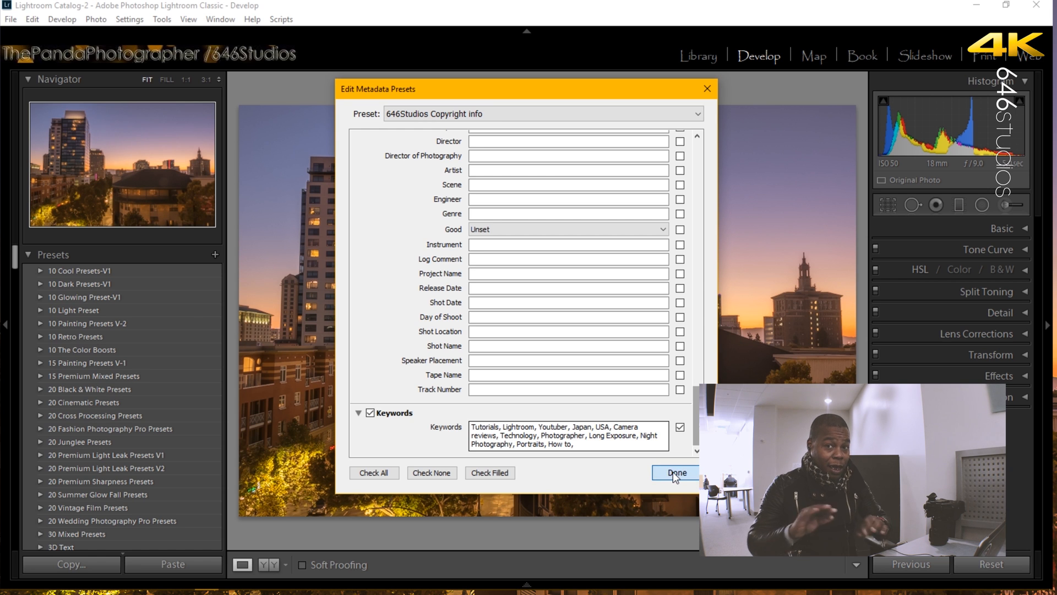
pyautogui.click(675, 473)
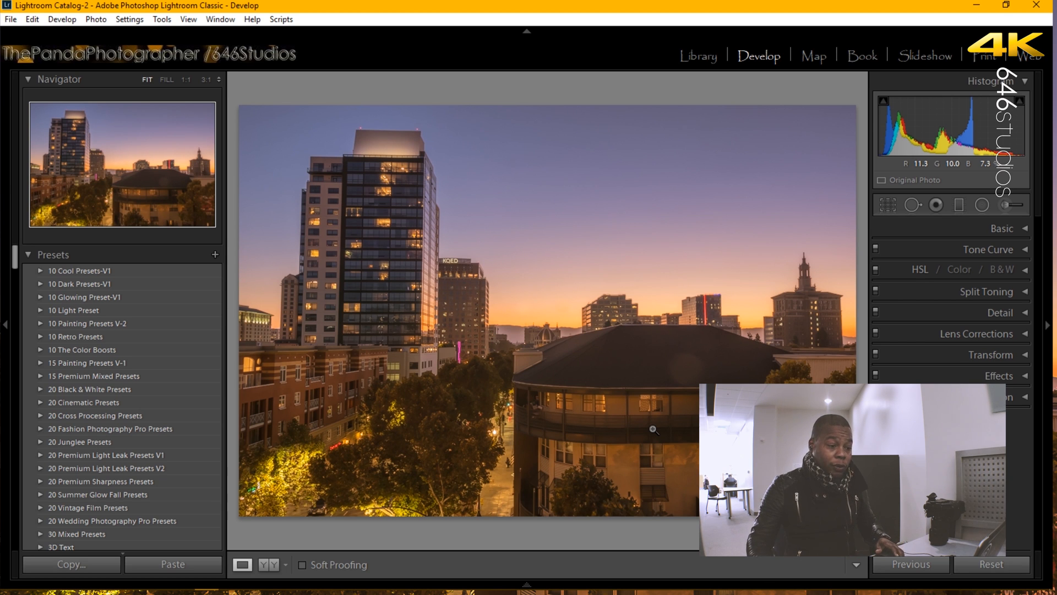
pyautogui.moveTo(550, 298)
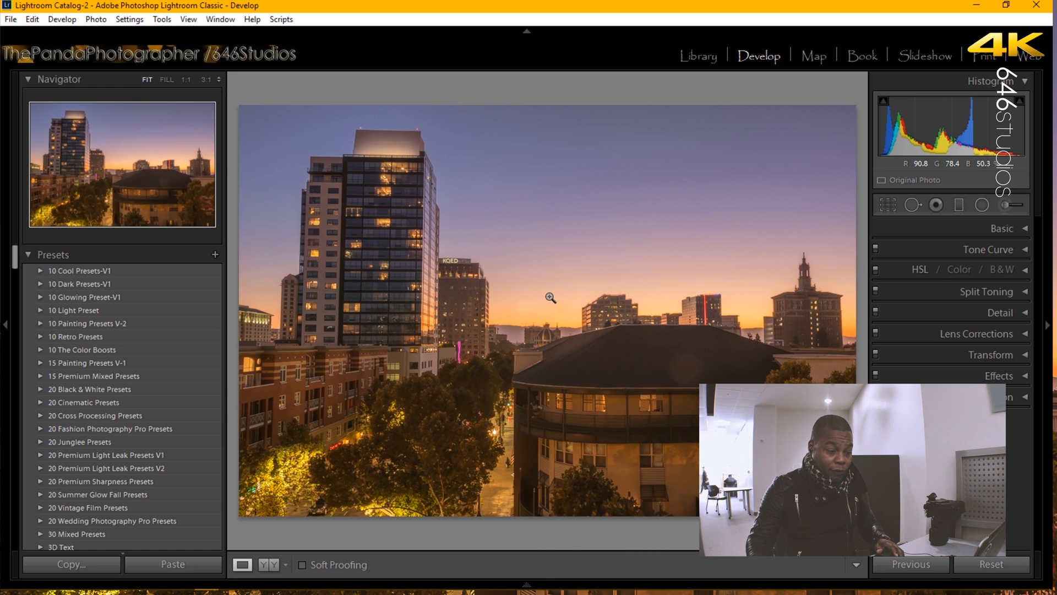
# Apply the 646Studios Copyright info preset to the sunset photo from its context menu.
pyautogui.rightClick(550, 298)
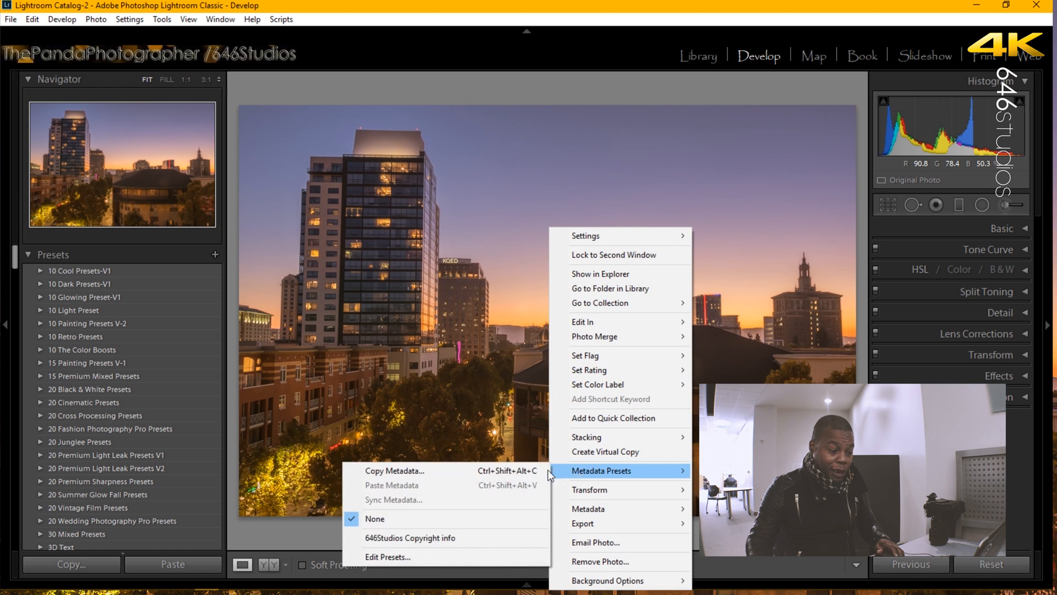
pyautogui.moveTo(409, 538)
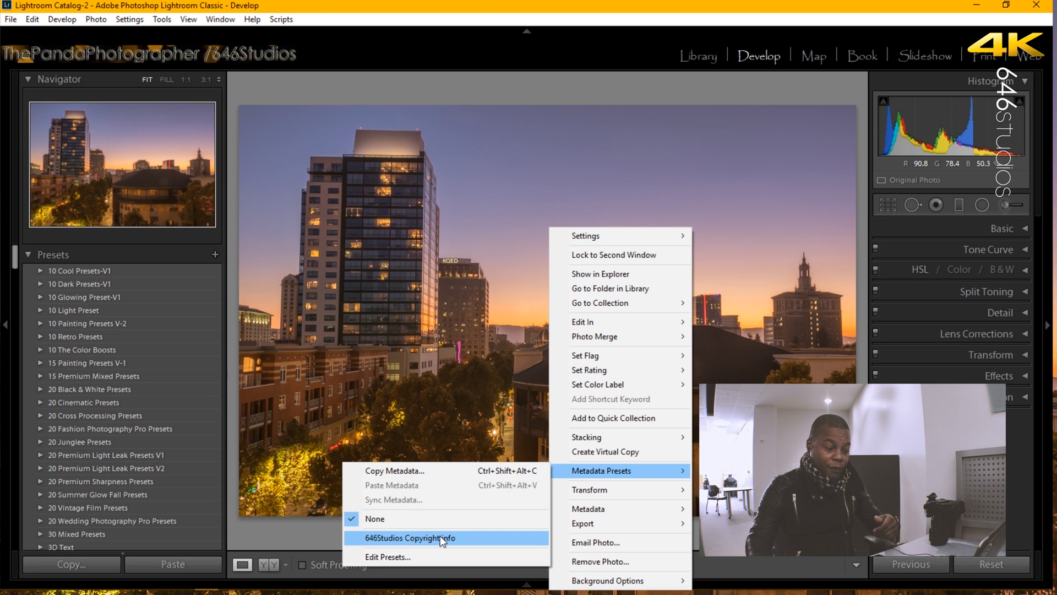
pyautogui.click(409, 538)
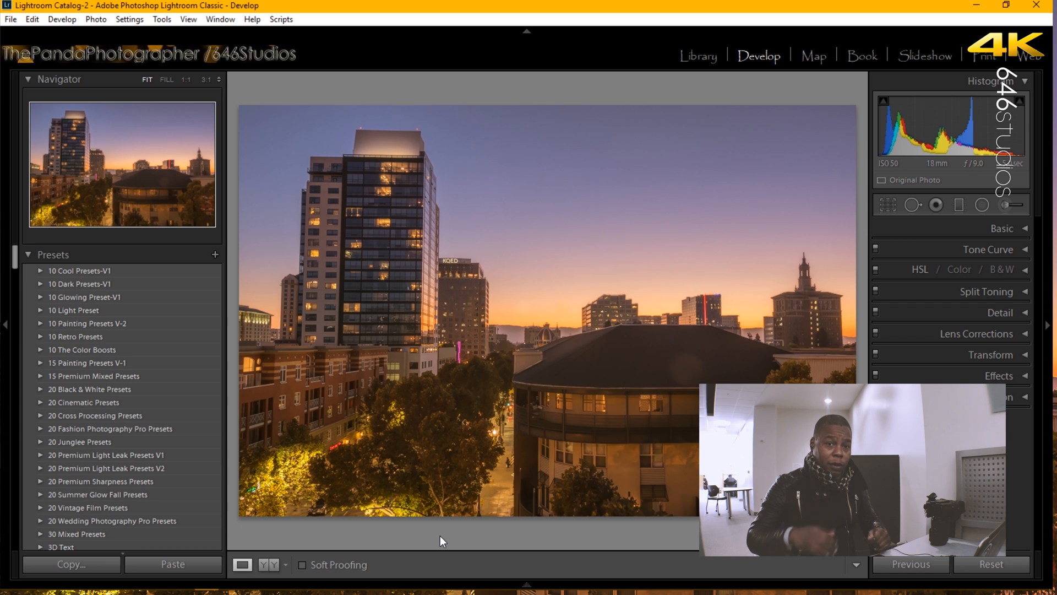